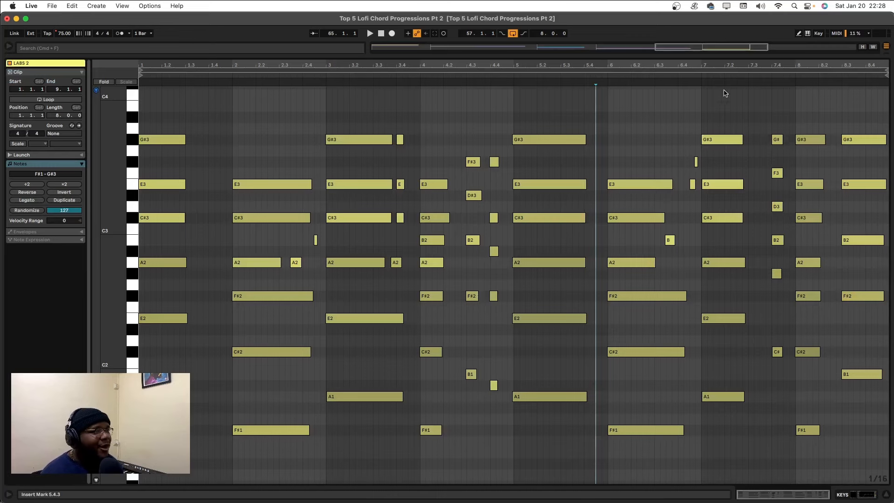
# Step: Play the full arrangement from bar 57 with drums, chords, guitar, melody and bass
pyautogui.click(370, 34)
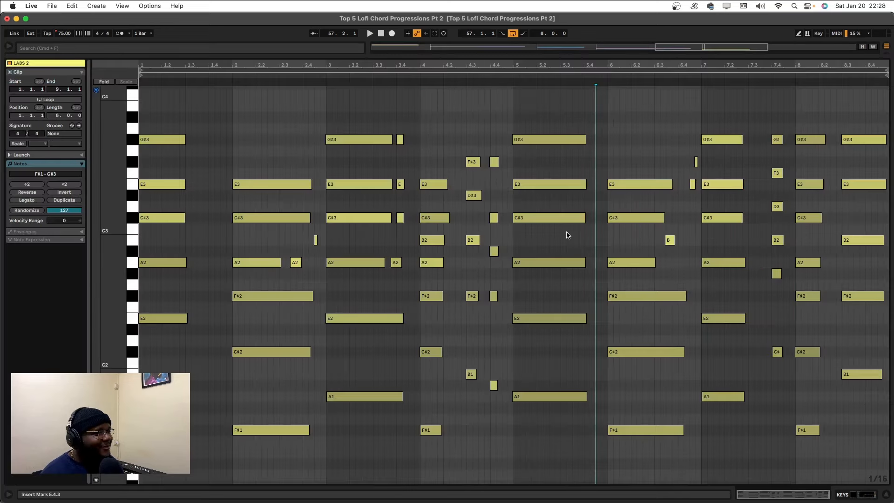
pyautogui.click(371, 33)
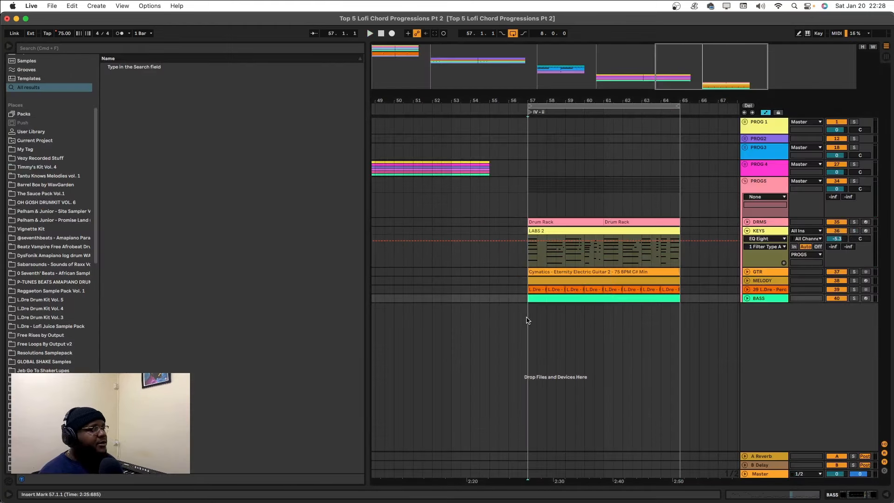
pyautogui.click(370, 33)
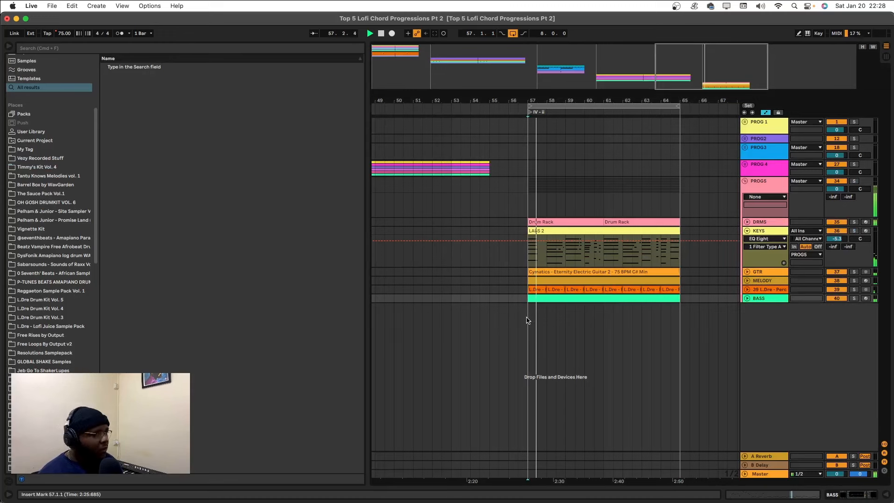